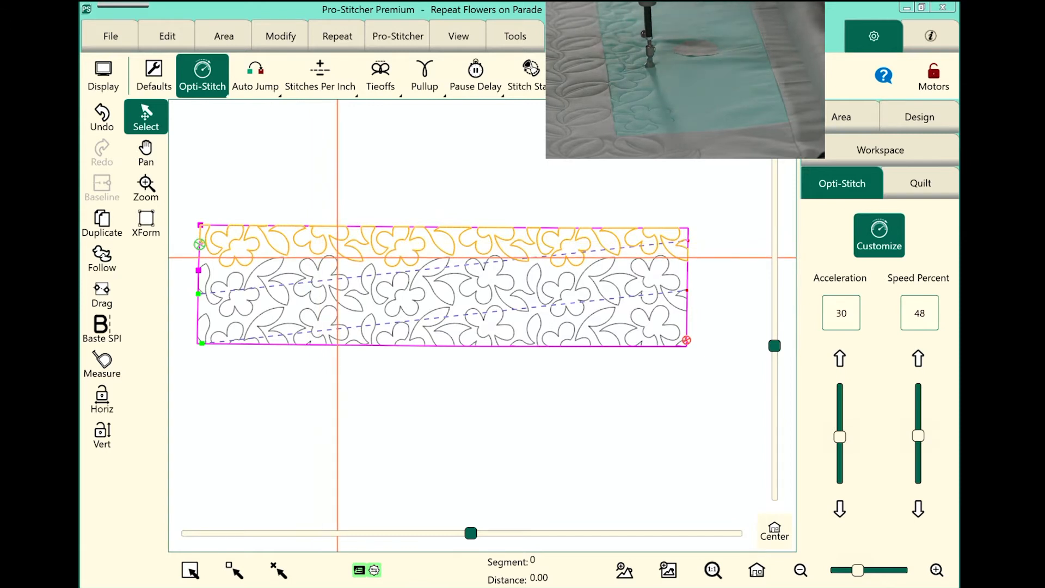
Undo the last edit from the Area settings, clearing the highlighted top border row.
{"action": "left_click", "coordinate": [224, 36]}
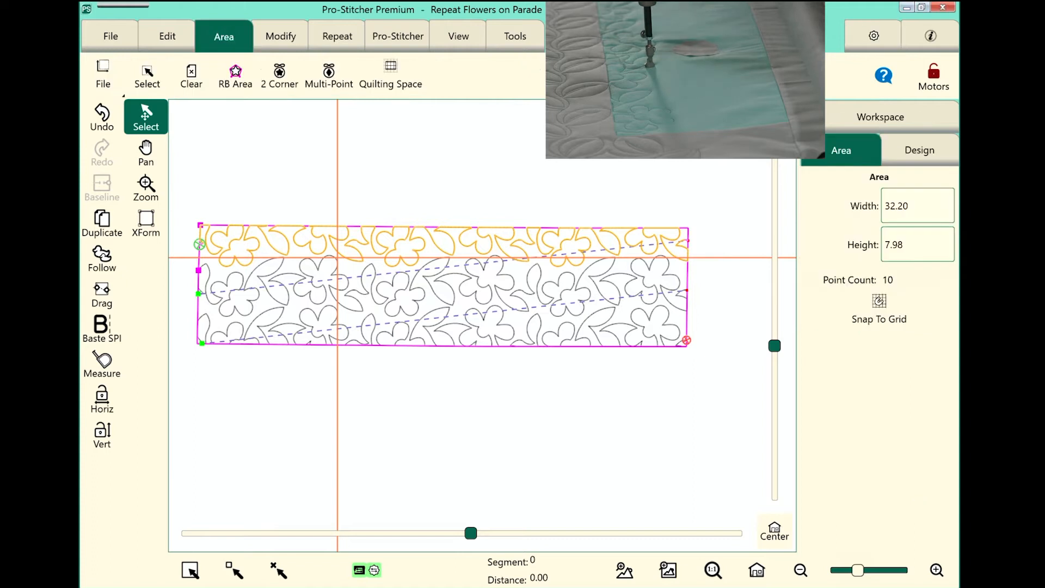
{"action": "left_click", "coordinate": [191, 73]}
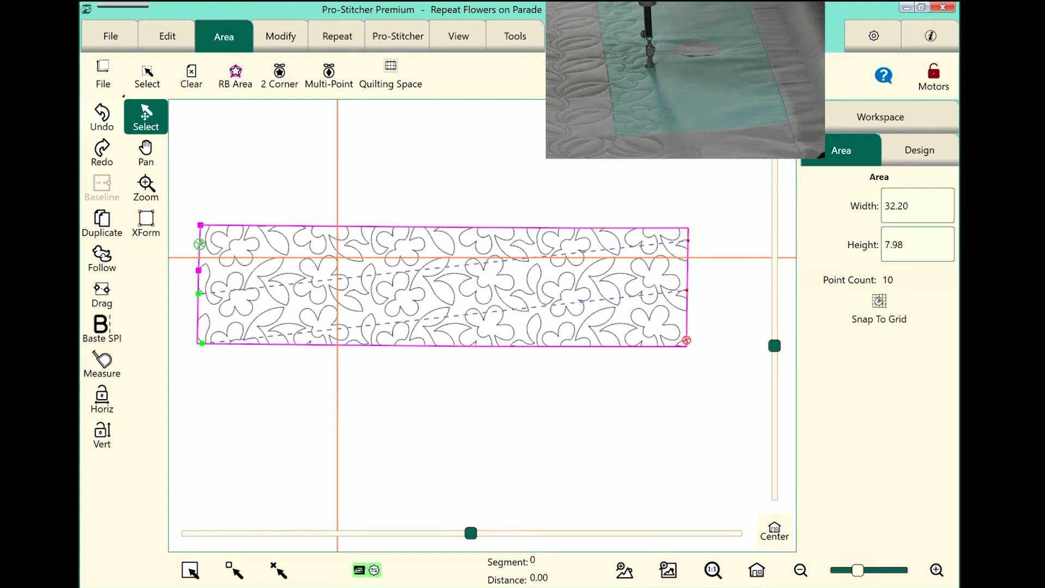
Record an 8-point Multi-Point hexagon area (2.62 × 2.18) around one middle-row flower.
{"action": "left_click", "coordinate": [191, 71]}
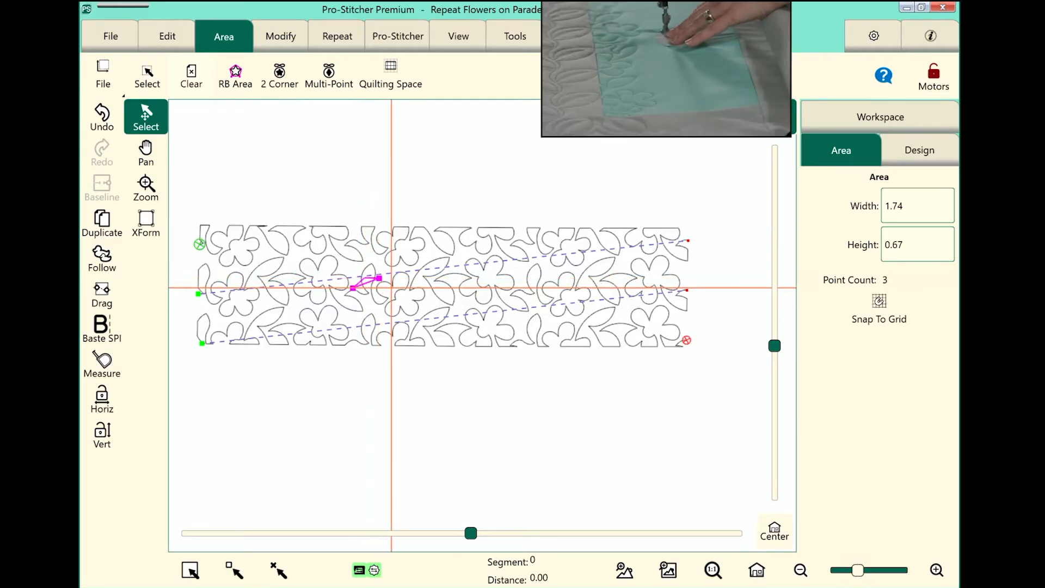
{"action": "left_click", "coordinate": [393, 287]}
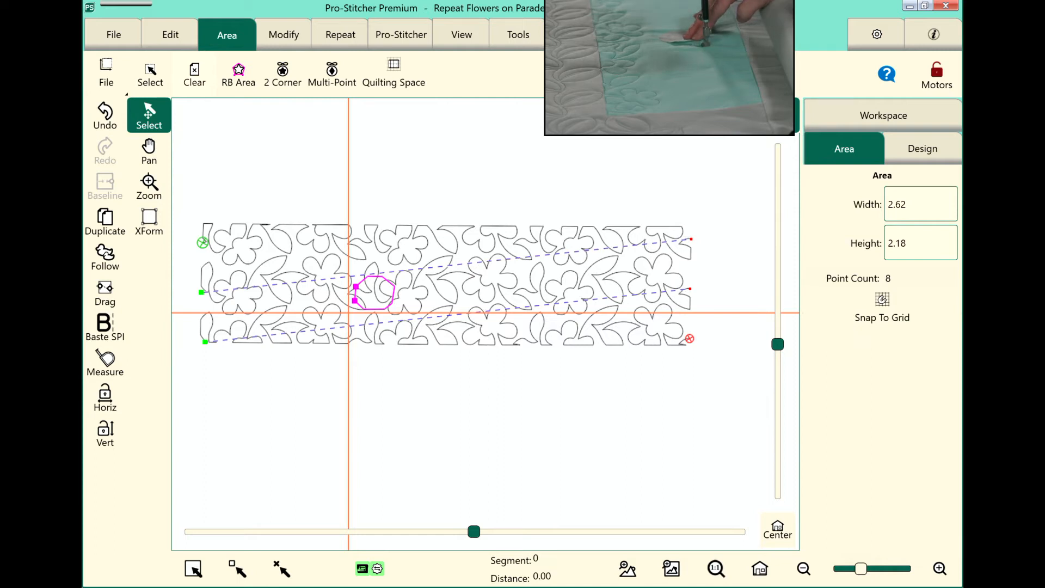
Crop the border design with the Inside option along the hexagon area.
{"action": "left_click", "coordinate": [283, 34]}
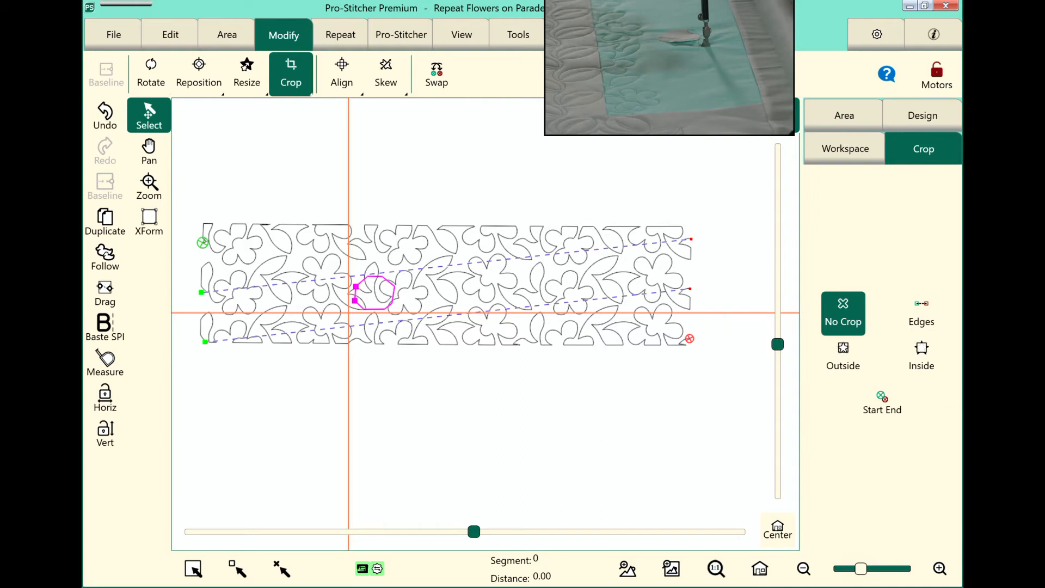
{"action": "left_click", "coordinate": [922, 357]}
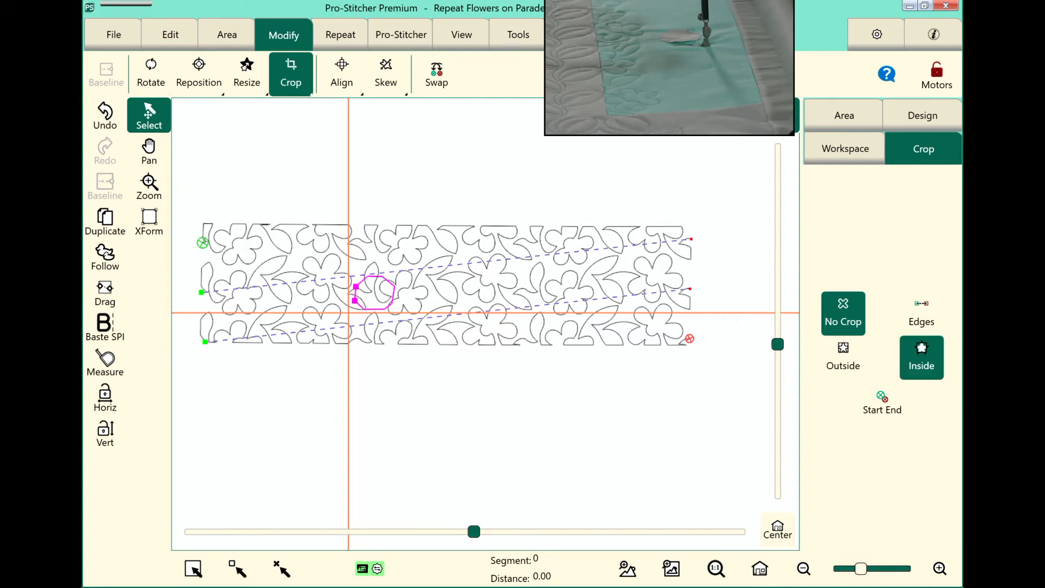
{"action": "left_click", "coordinate": [921, 359]}
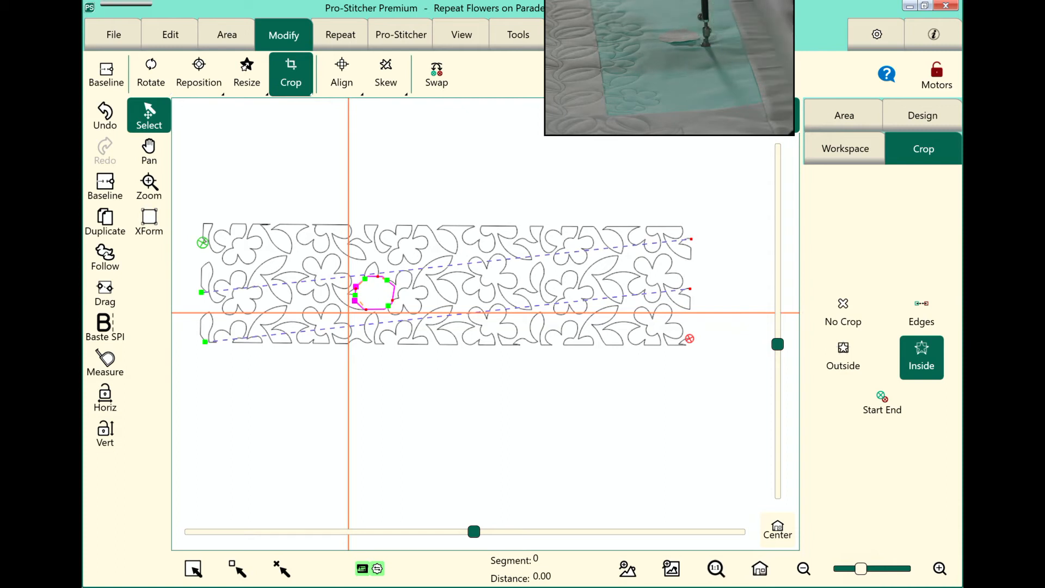
{"action": "left_click", "coordinate": [843, 314]}
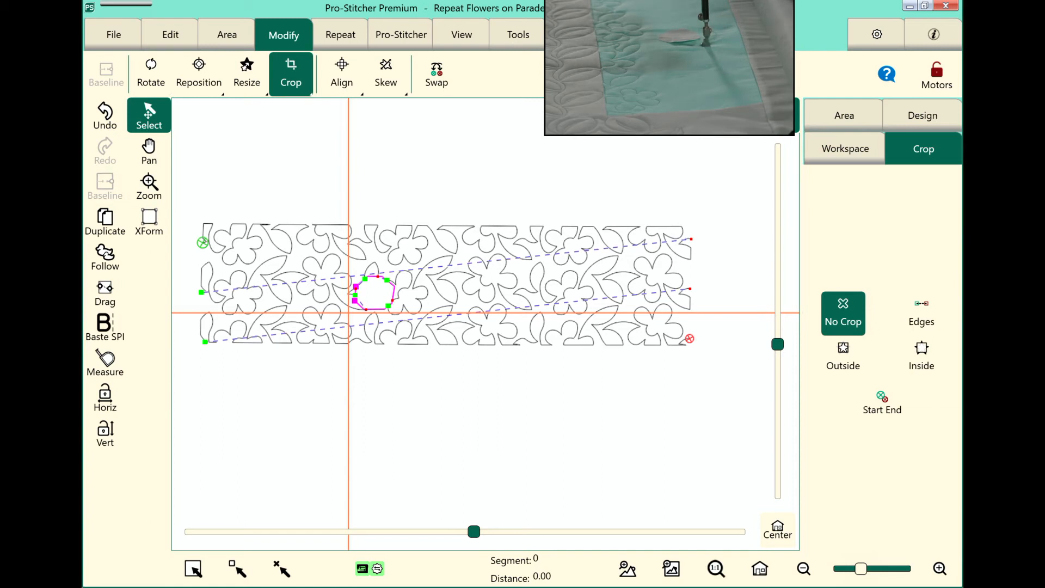
Move the stitch start to the second row's beginning, then clear the hexagon area.
{"action": "left_click", "coordinate": [400, 34]}
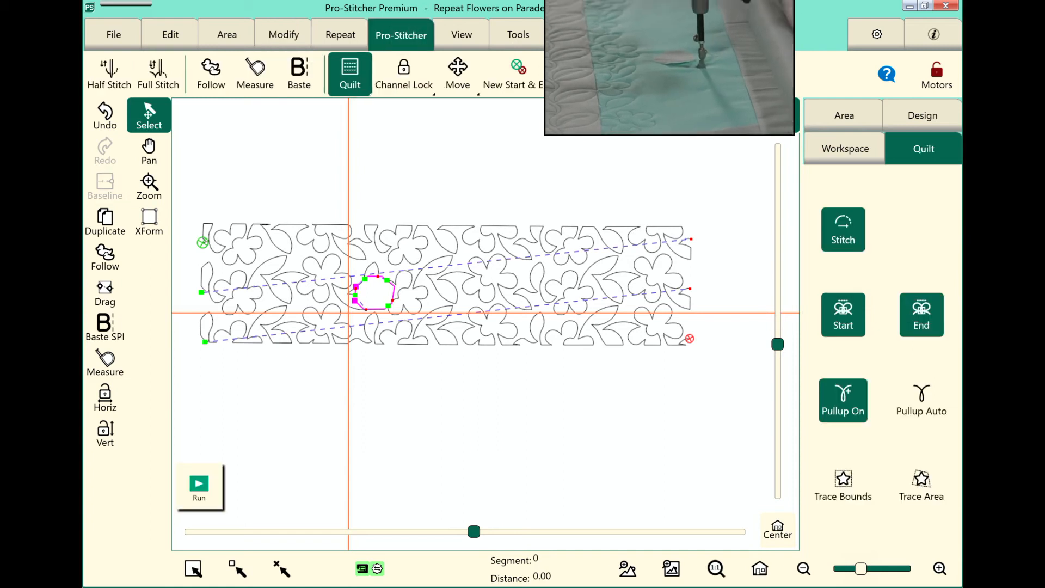
{"action": "left_click", "coordinate": [517, 73]}
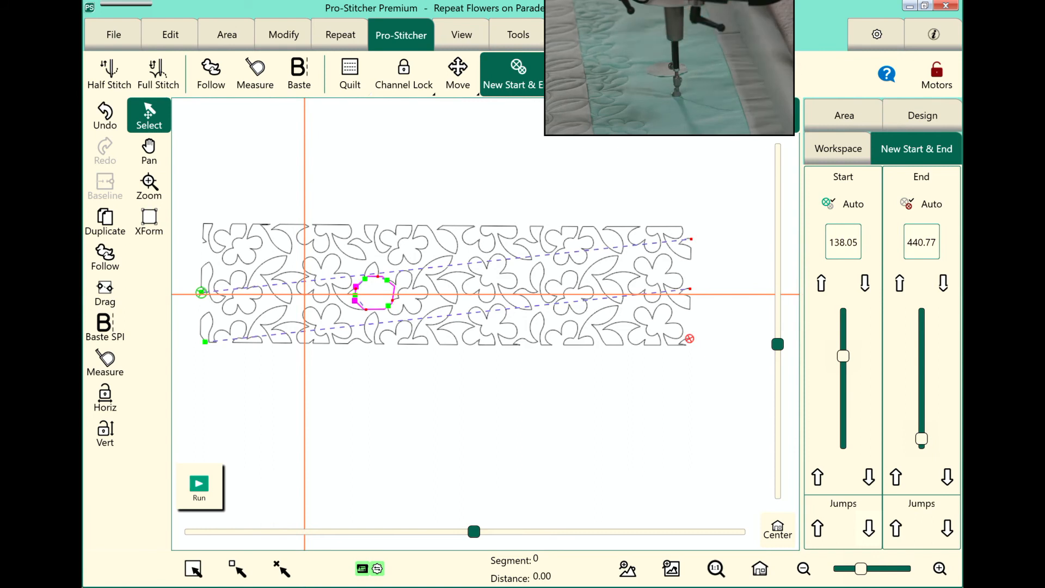
{"action": "left_click", "coordinate": [227, 35]}
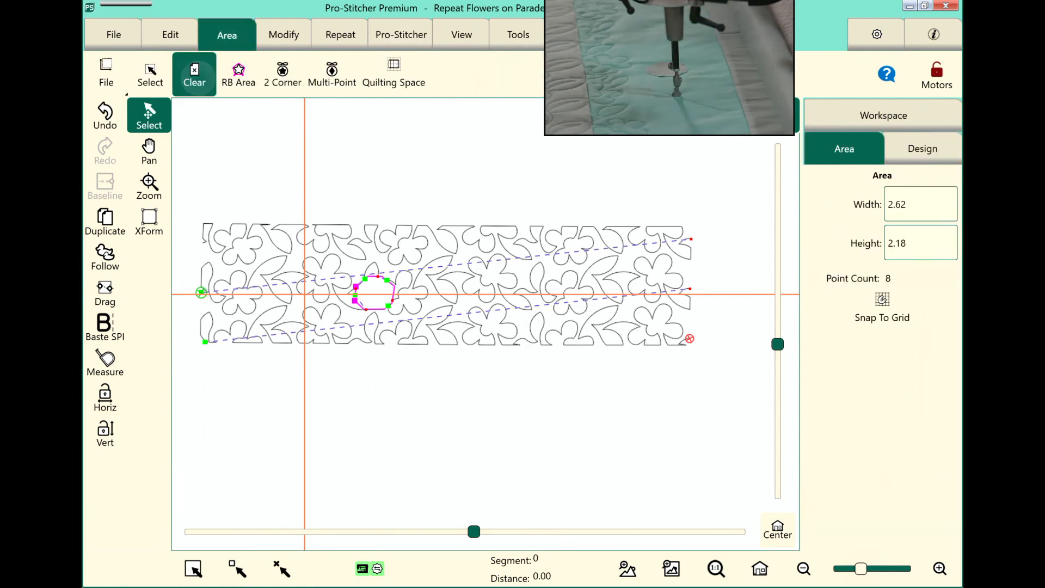
{"action": "left_click", "coordinate": [194, 73]}
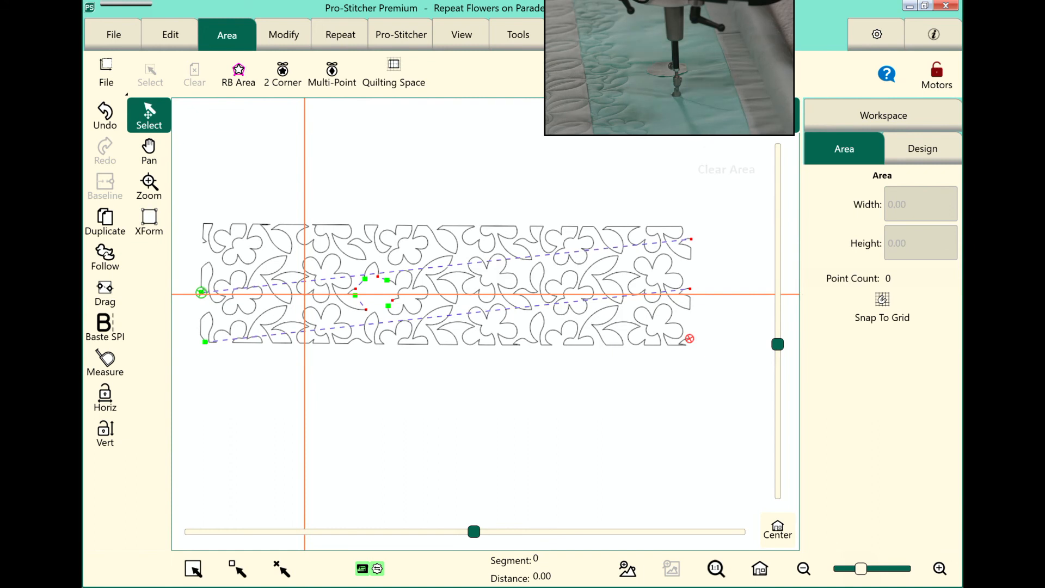